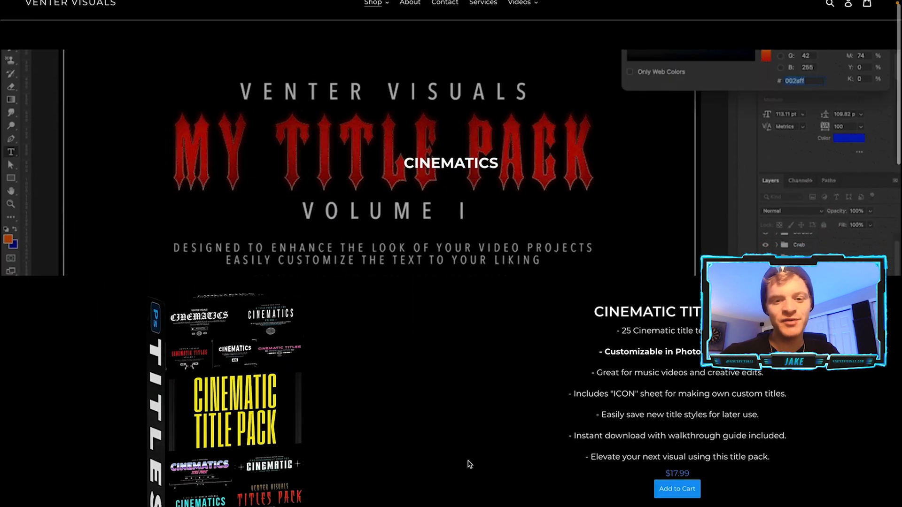
- Go to the Free Pack page from the Shop menu on Venter Visuals
{"action": "scroll", "scroll_direction": "down", "scroll_amount": 3}
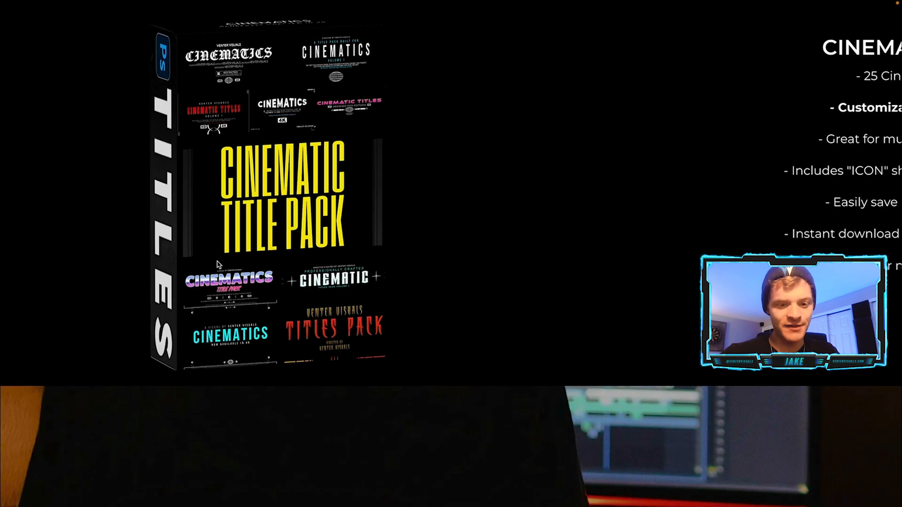
{"action": "scroll", "scroll_direction": "down", "scroll_amount": 3}
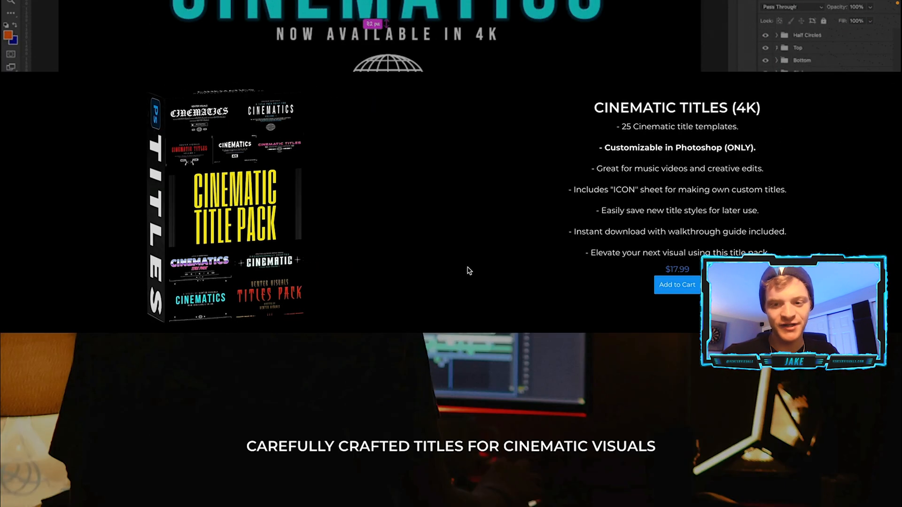
{"action": "scroll", "scroll_direction": "down", "scroll_amount": 3}
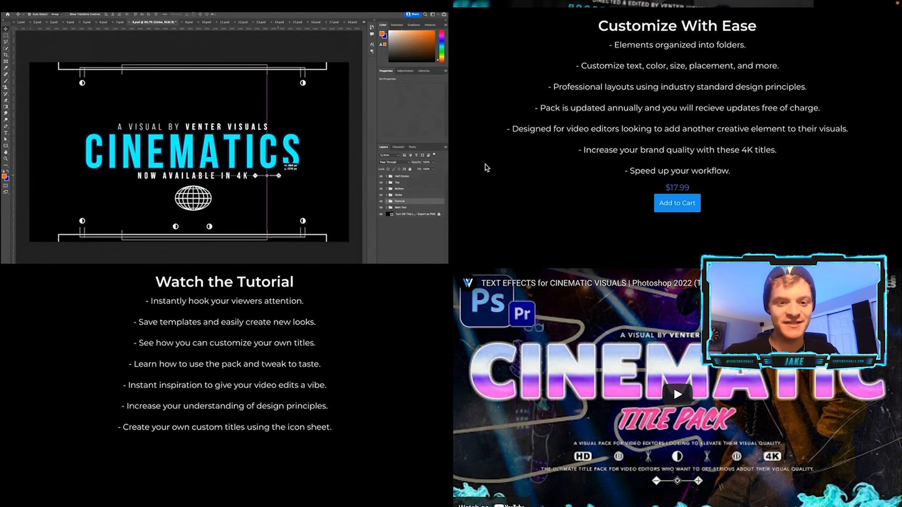
{"action": "scroll", "scroll_direction": "down", "scroll_amount": 3}
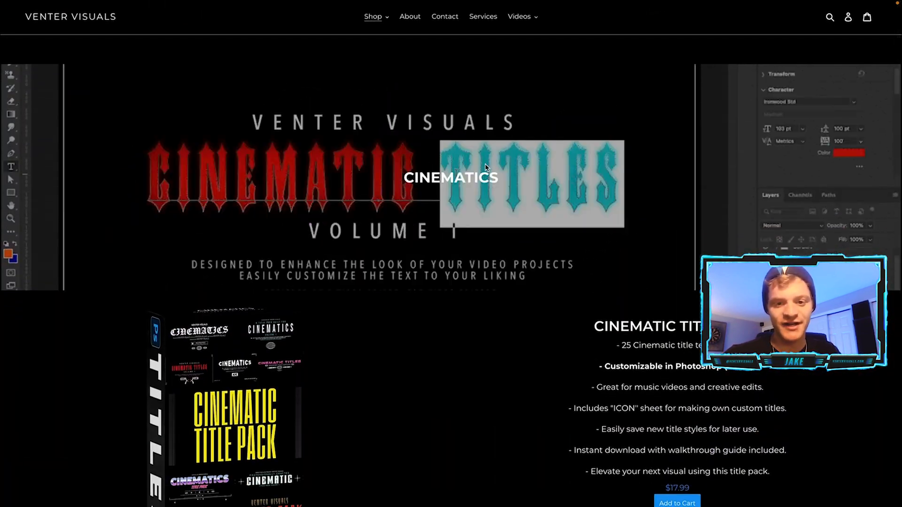
{"action": "left_click", "coordinate": [373, 16]}
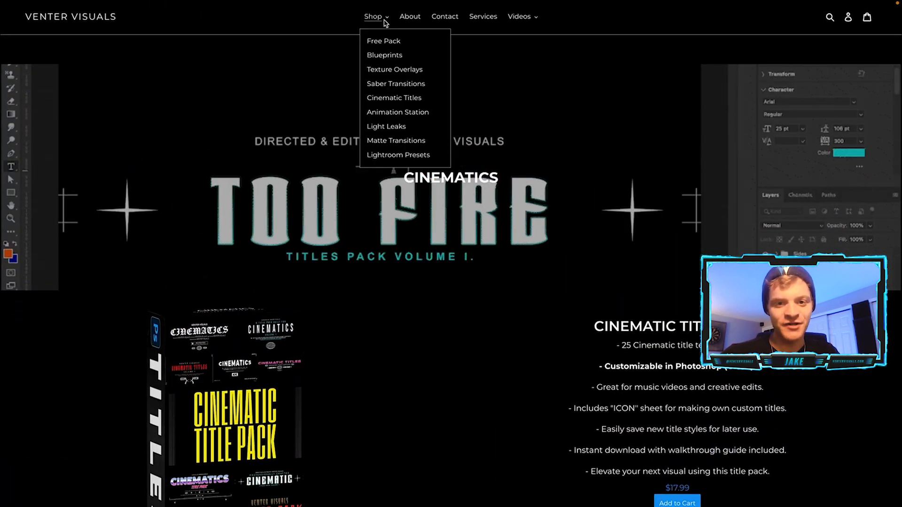
{"action": "left_click", "coordinate": [383, 41]}
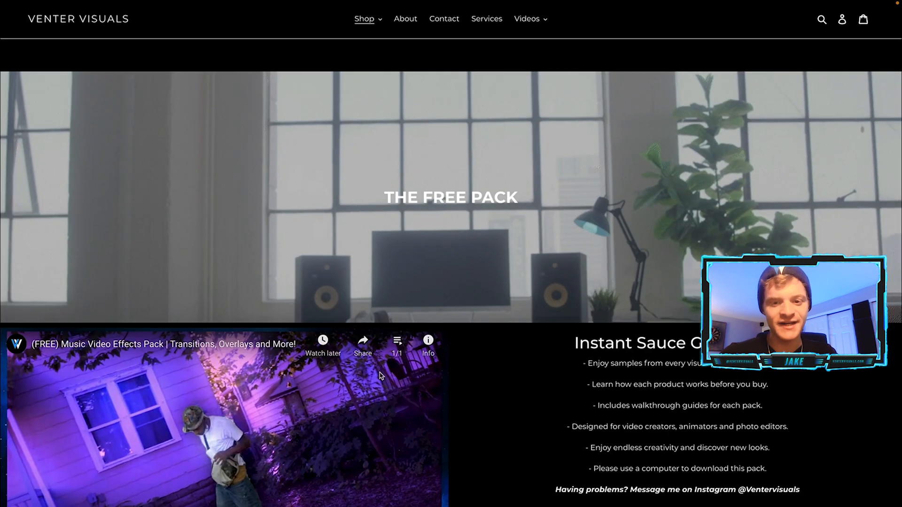
{"action": "scroll", "scroll_direction": "down", "scroll_amount": 3}
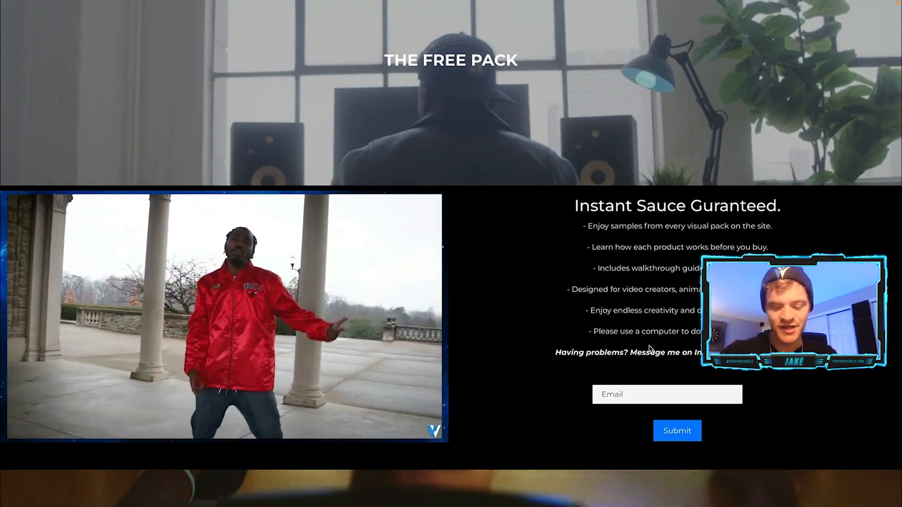
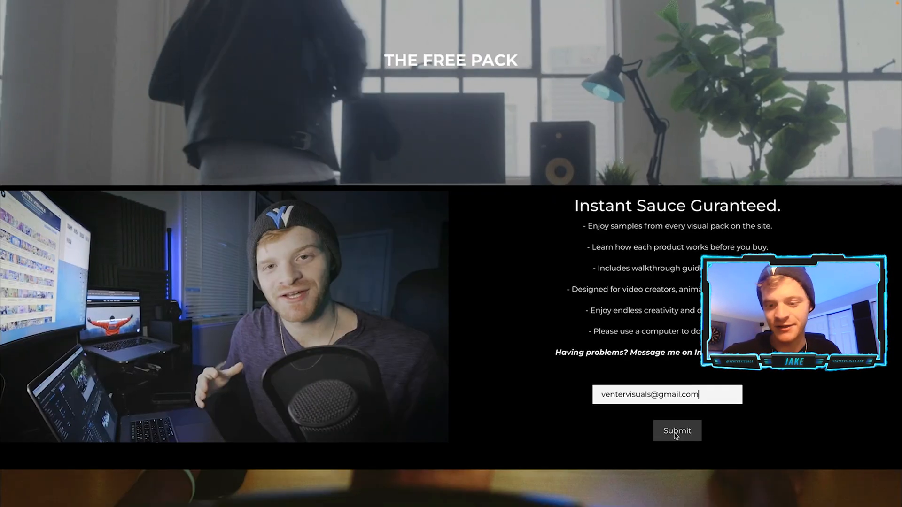
- Enter the venter visuals Gmail address and submit the Free Pack form
{"action": "left_click", "coordinate": [677, 431]}
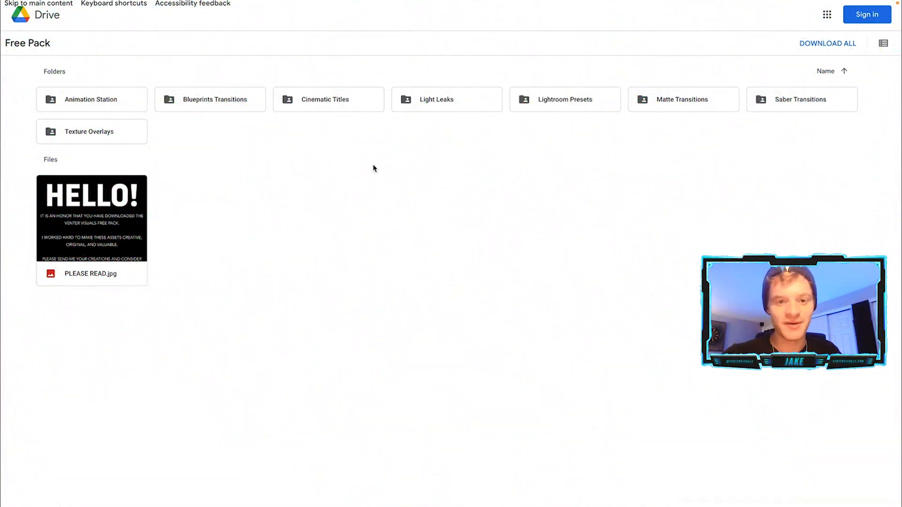
{"action": "mouse_move", "coordinate": [455, 240]}
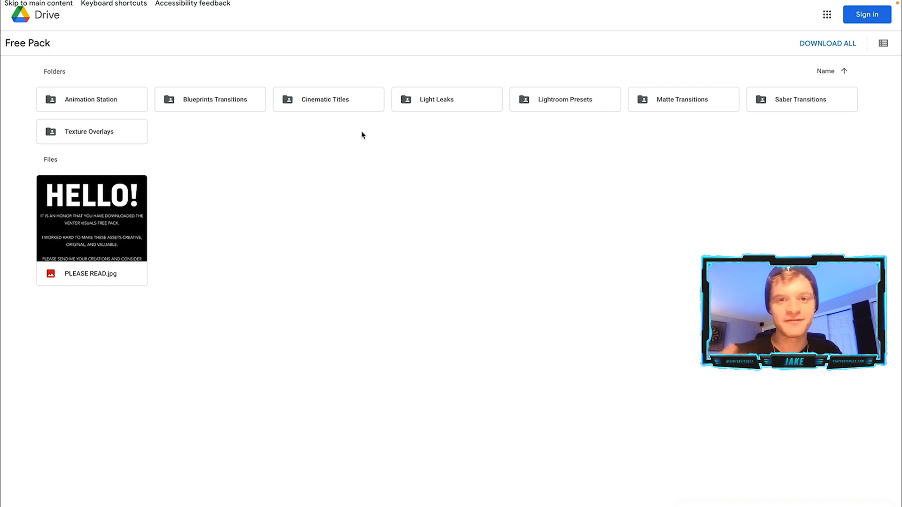
- Open an item from the shared Free Pack Drive folder
{"action": "double_click", "coordinate": [328, 99]}
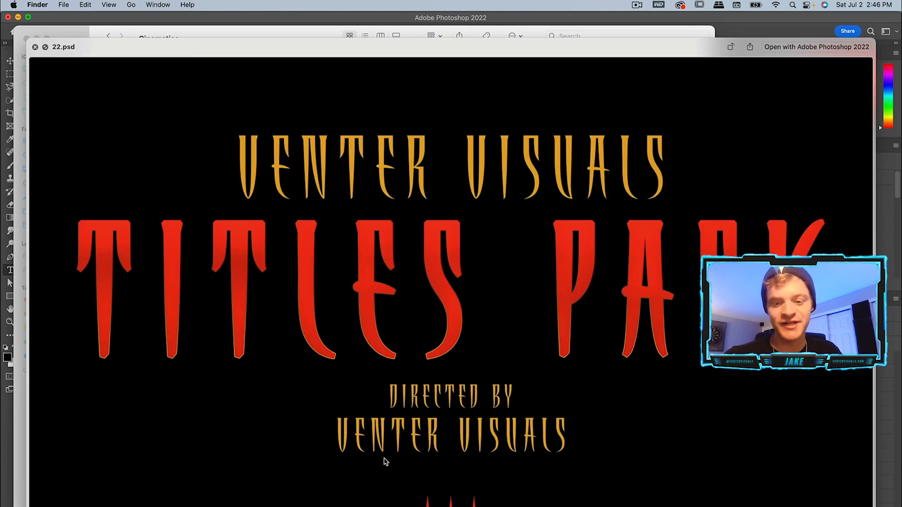
- Close the 22.psd Quick Look preview
{"action": "left_click", "coordinate": [34, 46]}
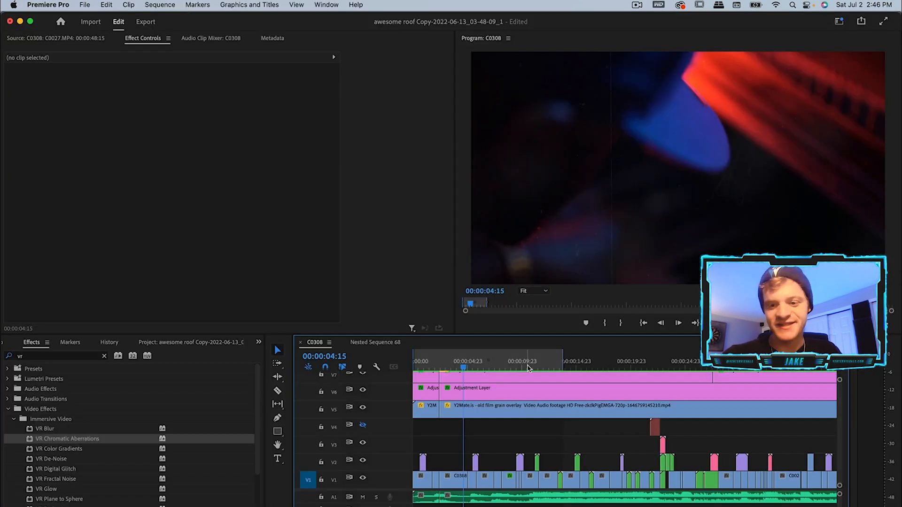
- Move the playhead to two later moments in the music video edit
{"action": "left_click", "coordinate": [538, 362]}
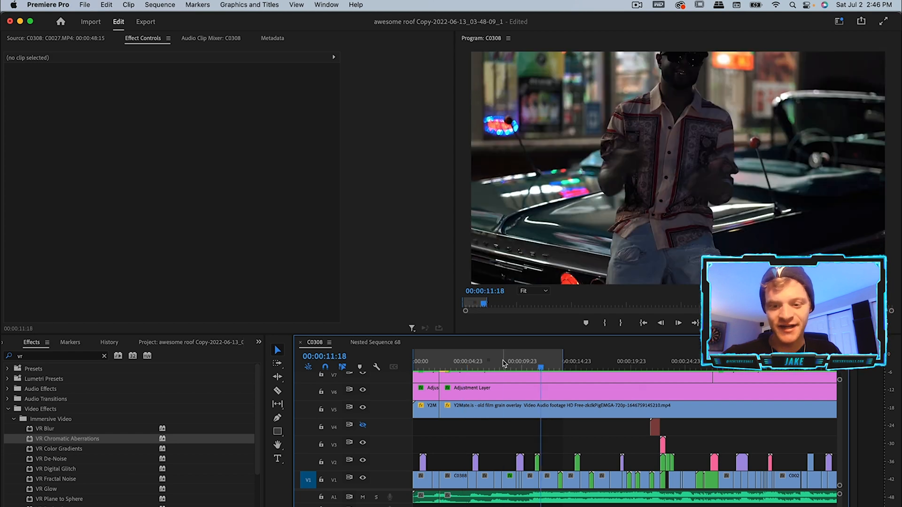
{"action": "left_click", "coordinate": [497, 361]}
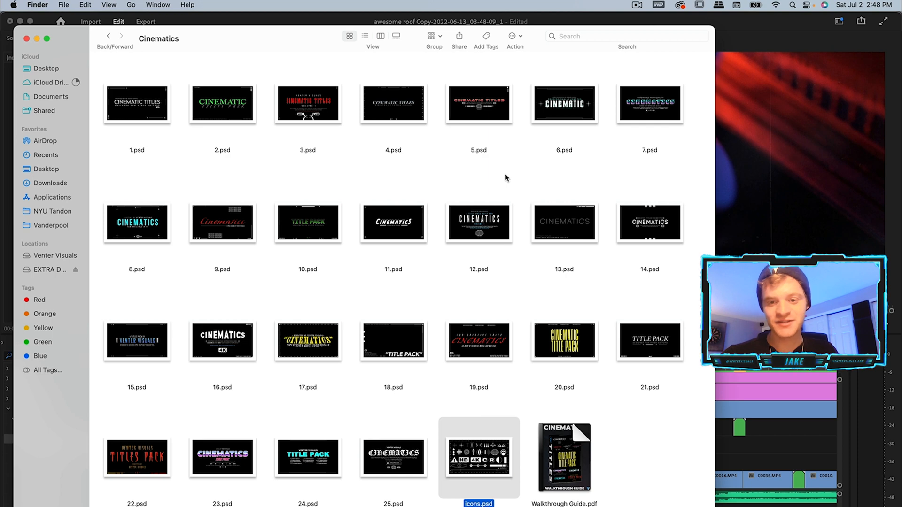
{"action": "mouse_move", "coordinate": [458, 175]}
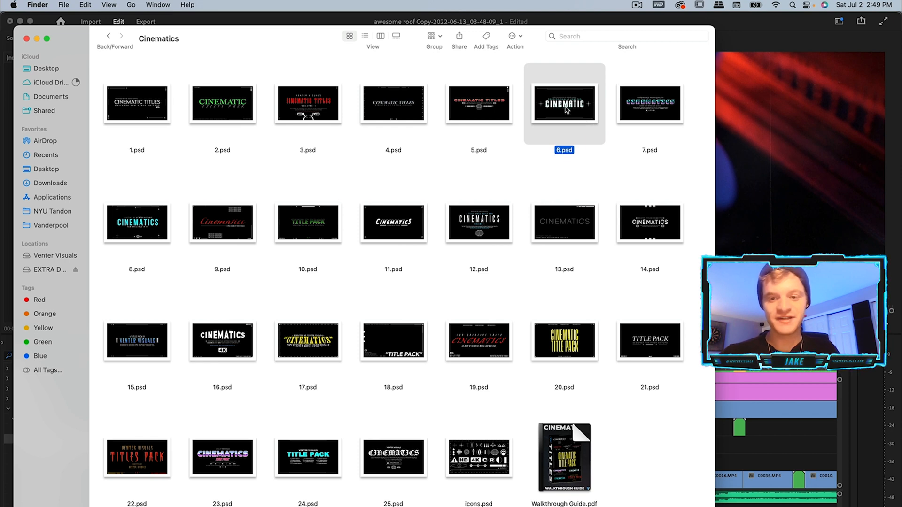
- Open 6.psd from the Cinematics folder in Photoshop
{"action": "double_click", "coordinate": [563, 104]}
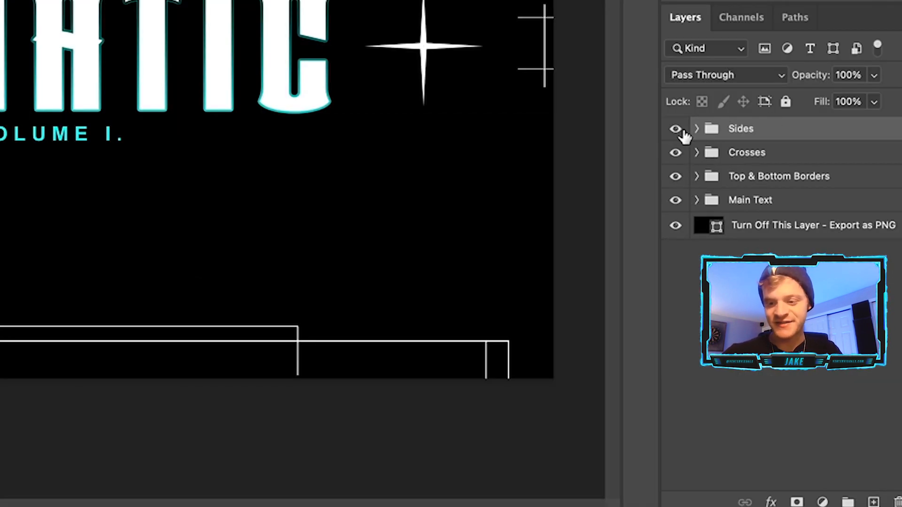
{"action": "mouse_move", "coordinate": [679, 187]}
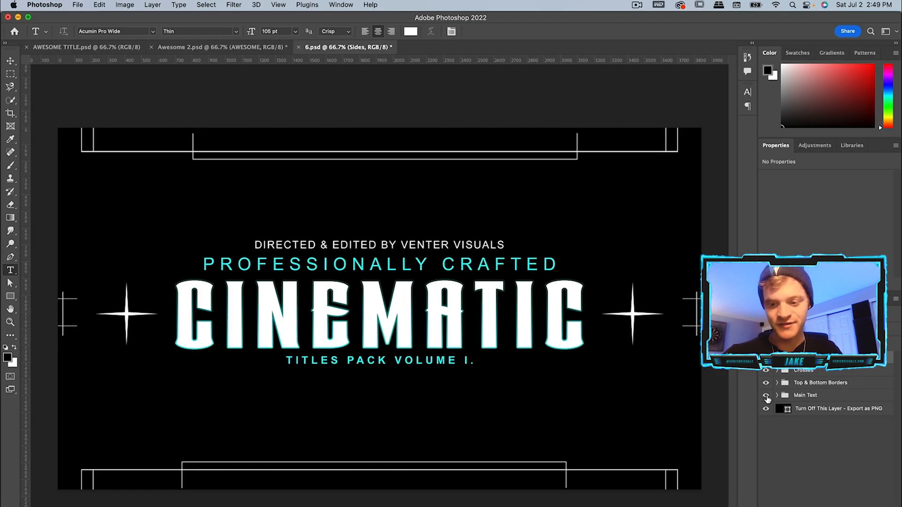
- Hide the Sides group and expand Main Text to show the CINEMATIC layer
{"action": "left_click", "coordinate": [820, 382]}
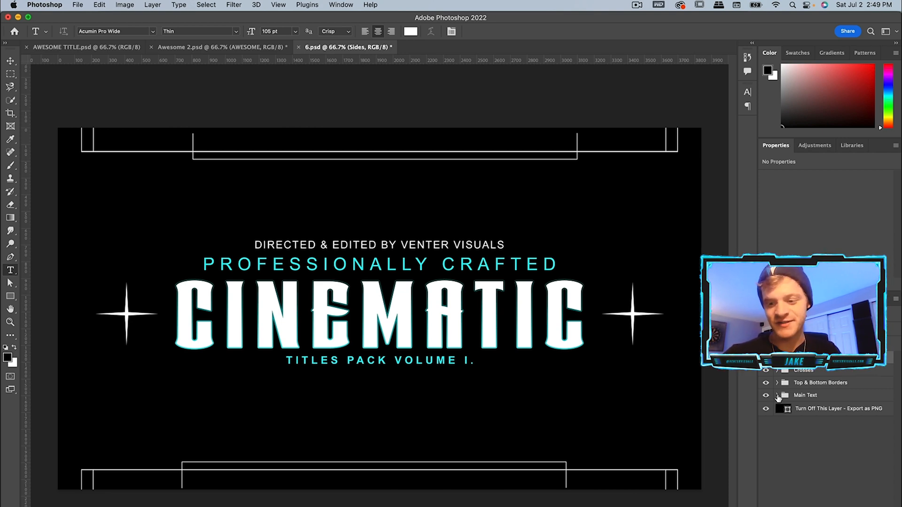
{"action": "left_click", "coordinate": [777, 395]}
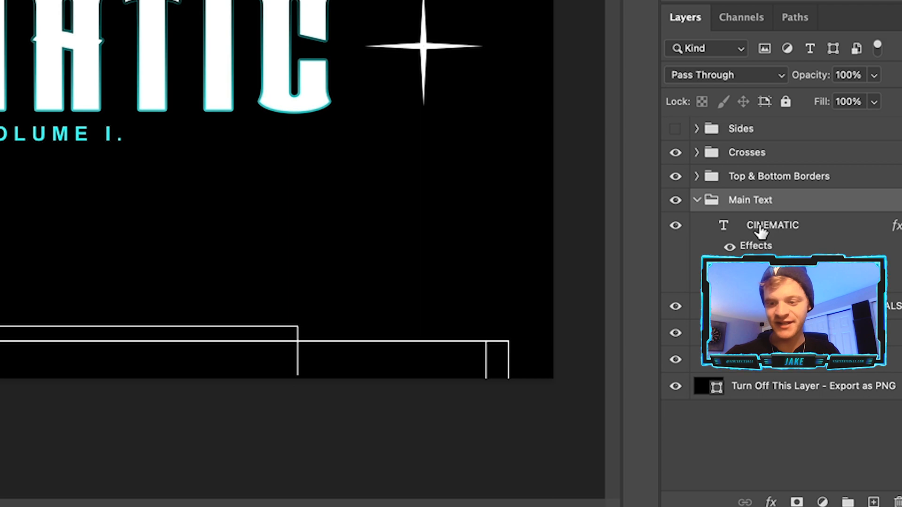
- Select the CINEMATIC type layer and enter text editing on the title
{"action": "left_click", "coordinate": [773, 225]}
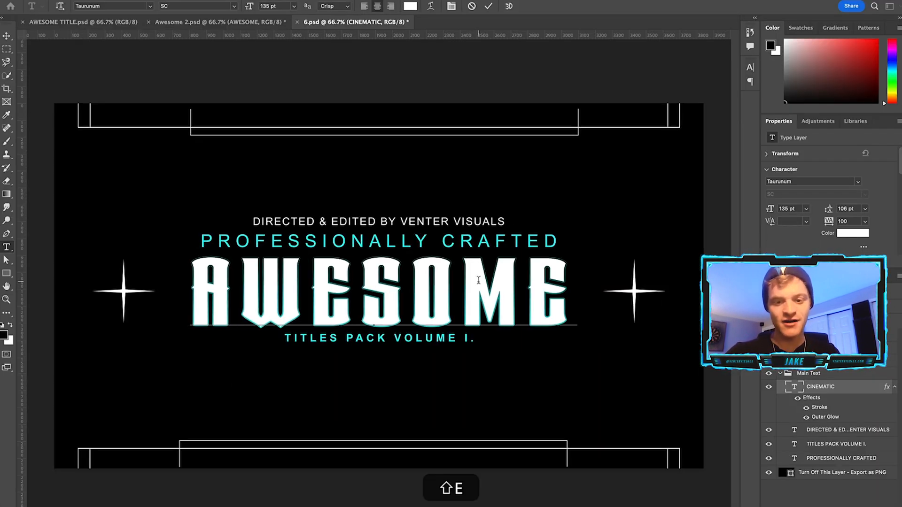
{"action": "left_click", "coordinate": [8, 37]}
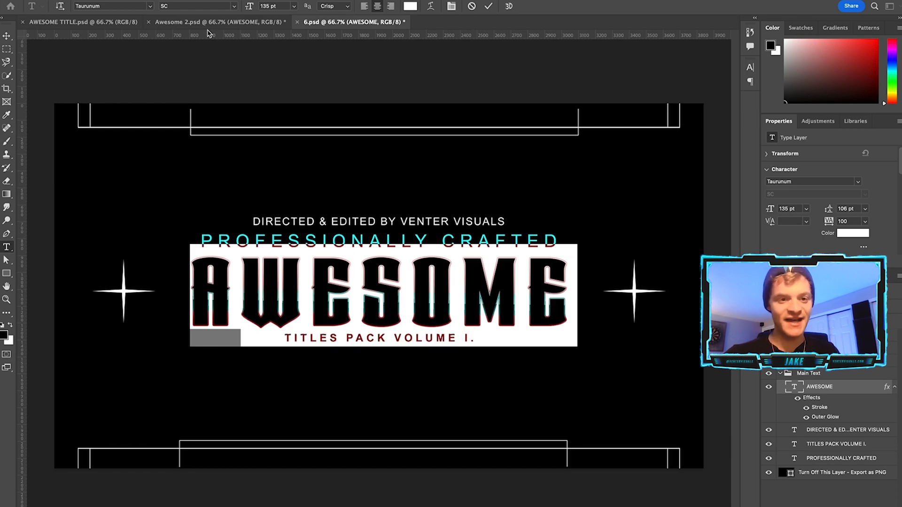
- Browse fonts like Bebas Neue, then open More from Adobe Fonts
{"action": "left_click", "coordinate": [113, 6]}
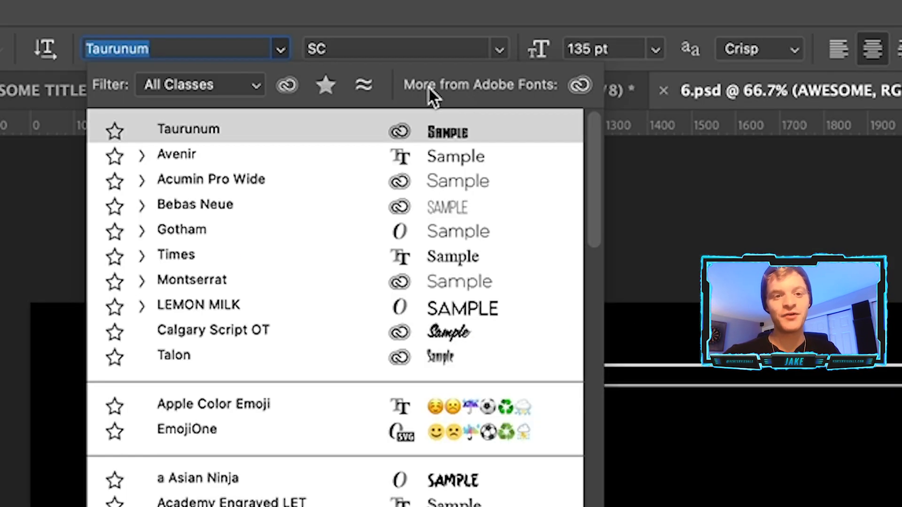
{"action": "mouse_move", "coordinate": [549, 100]}
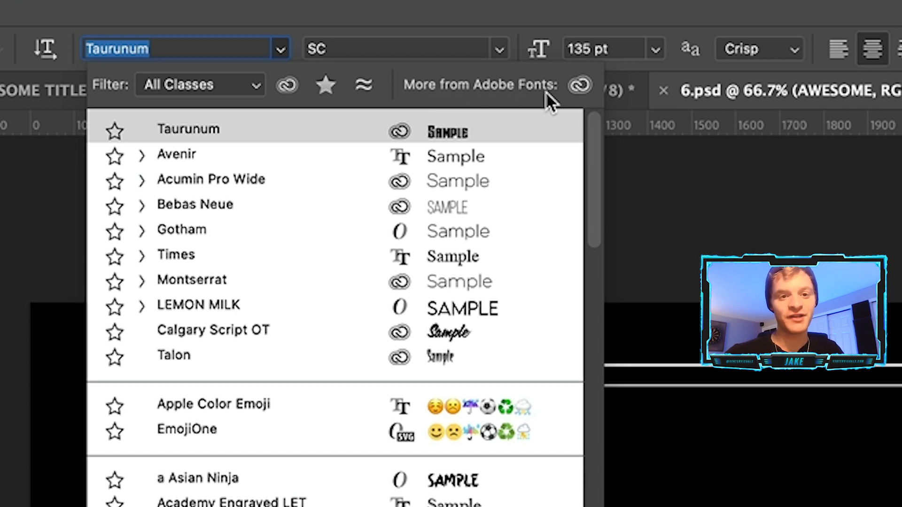
{"action": "mouse_move", "coordinate": [480, 95]}
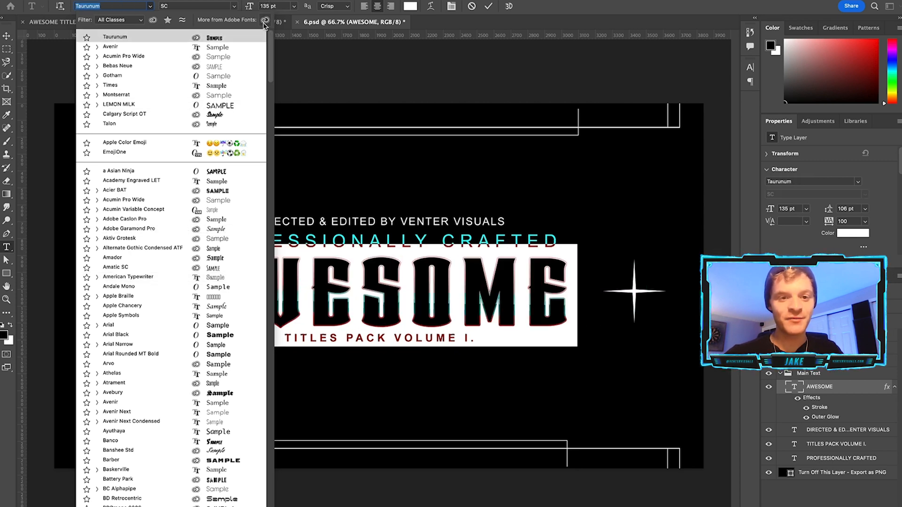
{"action": "left_click", "coordinate": [117, 65]}
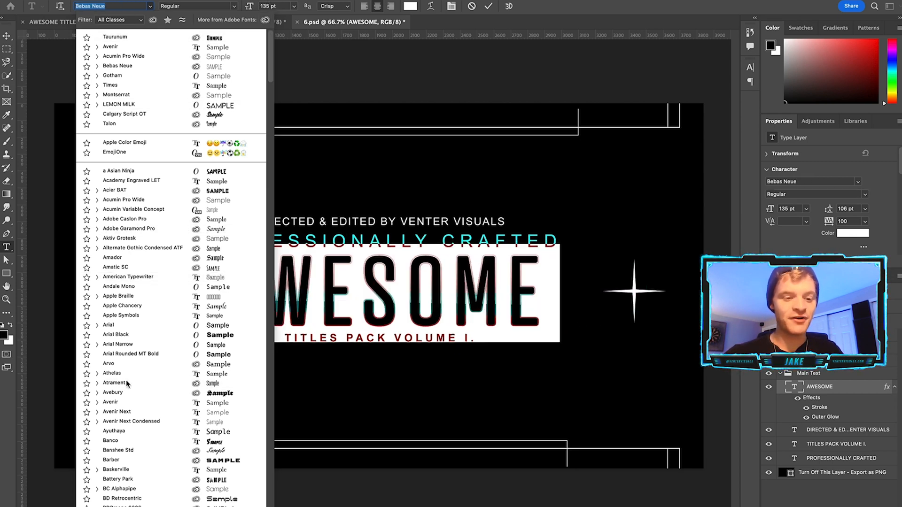
{"action": "left_click", "coordinate": [110, 85]}
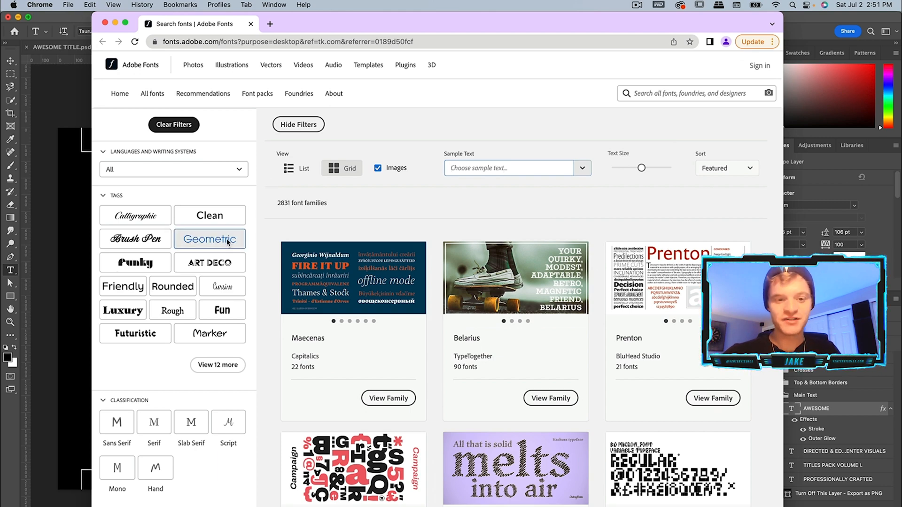
- Filter Adobe Fonts to the 71 Geometric families and scroll the results
{"action": "left_click", "coordinate": [208, 238]}
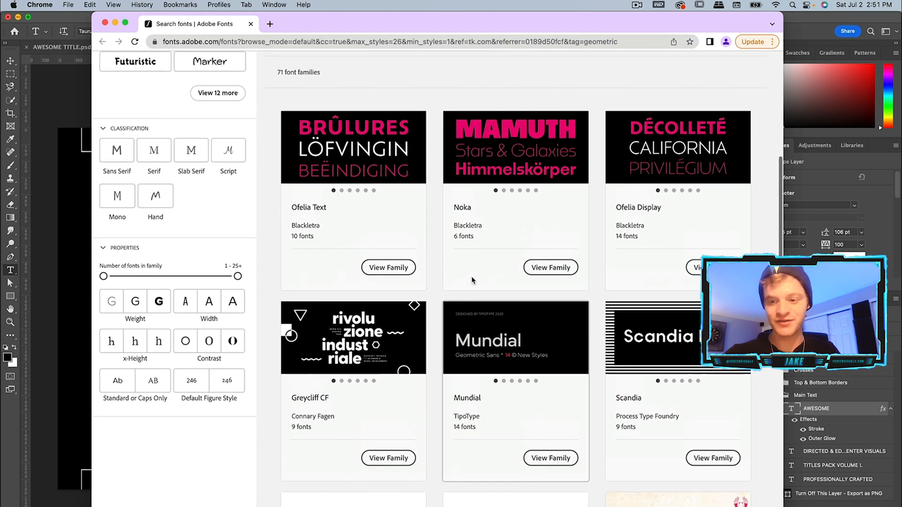
{"action": "scroll", "scroll_direction": "down", "scroll_amount": 3}
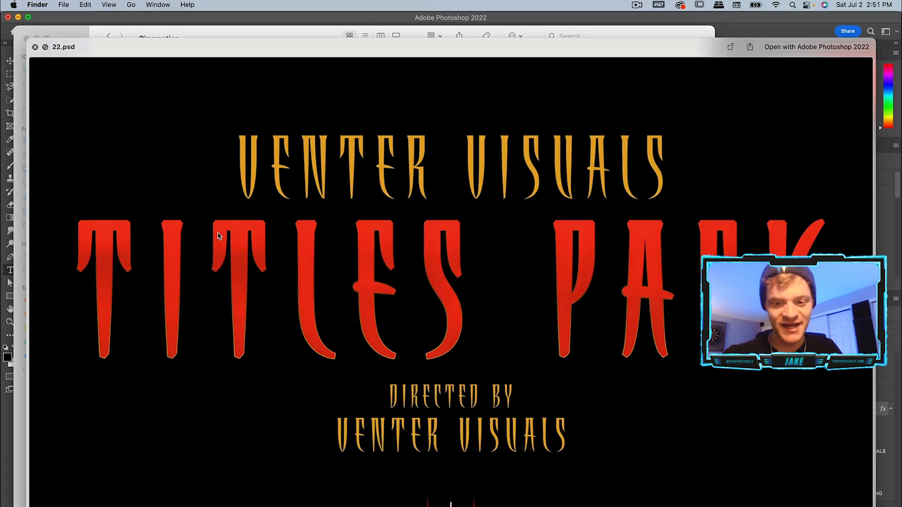
{"action": "mouse_move", "coordinate": [694, 318]}
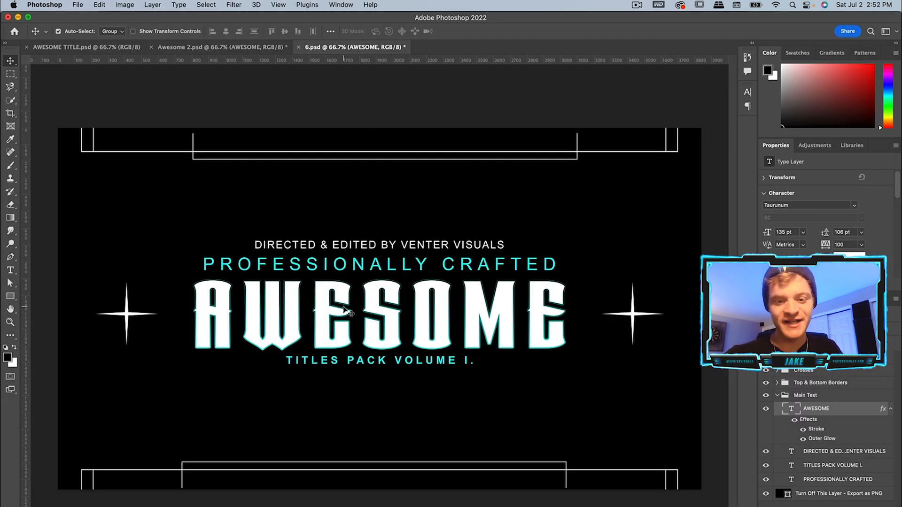
{"action": "mouse_move", "coordinate": [389, 297]}
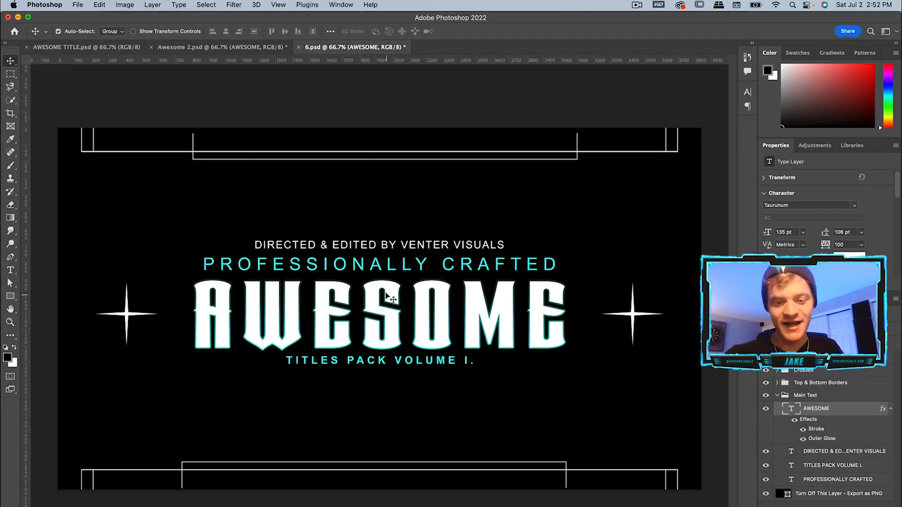
{"action": "mouse_move", "coordinate": [696, 376]}
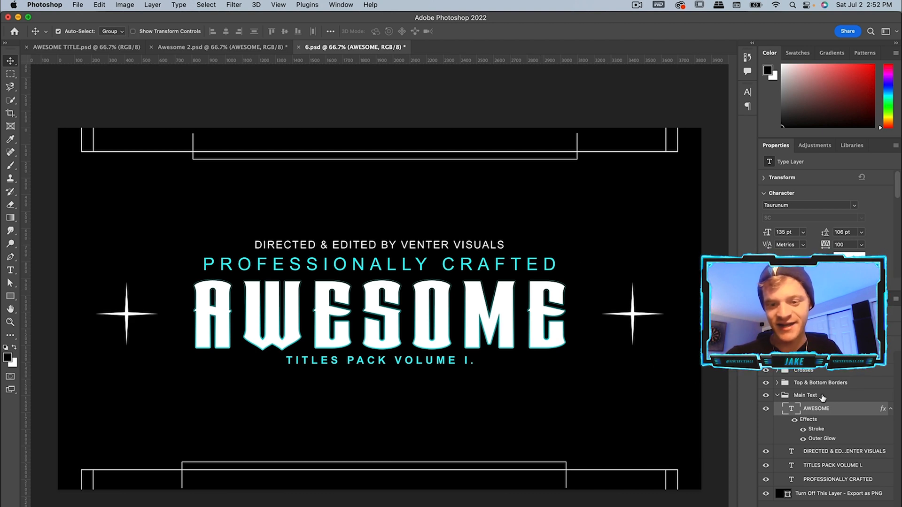
- Retype the lines as 'DIRECTED BY POPCXRNLA', 'P WASHINGTON' and 'SUMMER OF 2022'
{"action": "double_click", "coordinate": [371, 244]}
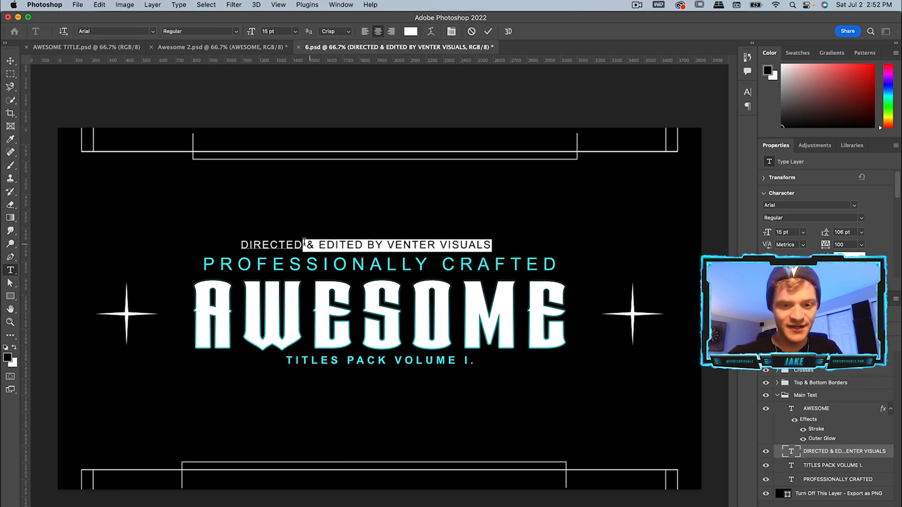
{"action": "type", "text": "DIRECTED BY POPCXRNLA"}
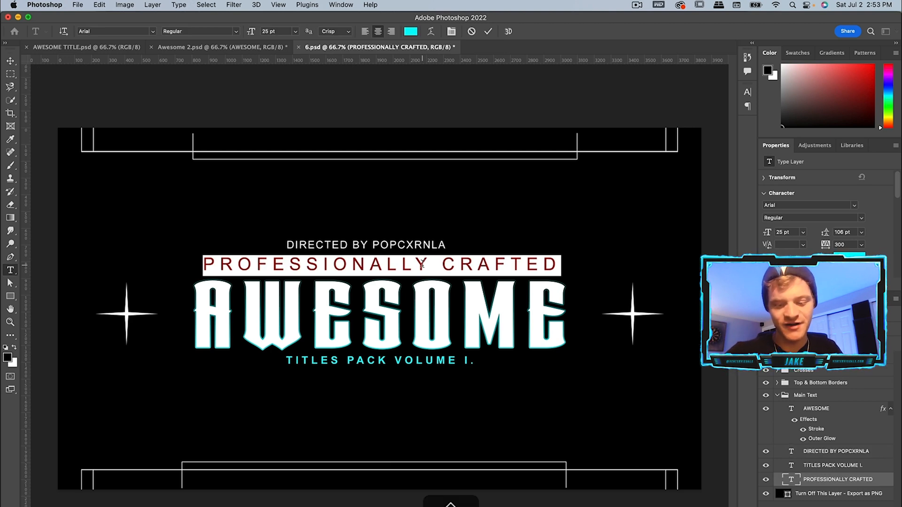
{"action": "type", "text": "P WA"}
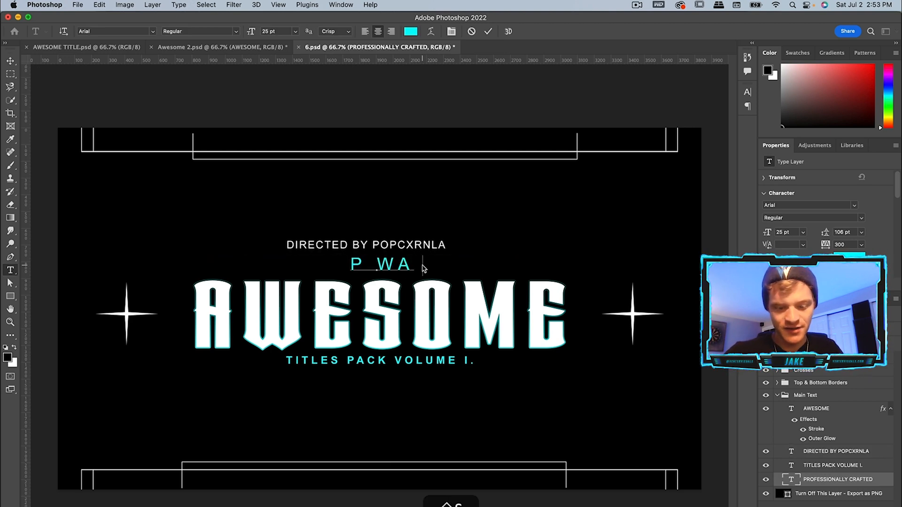
{"action": "type", "text": "SHINGTON"}
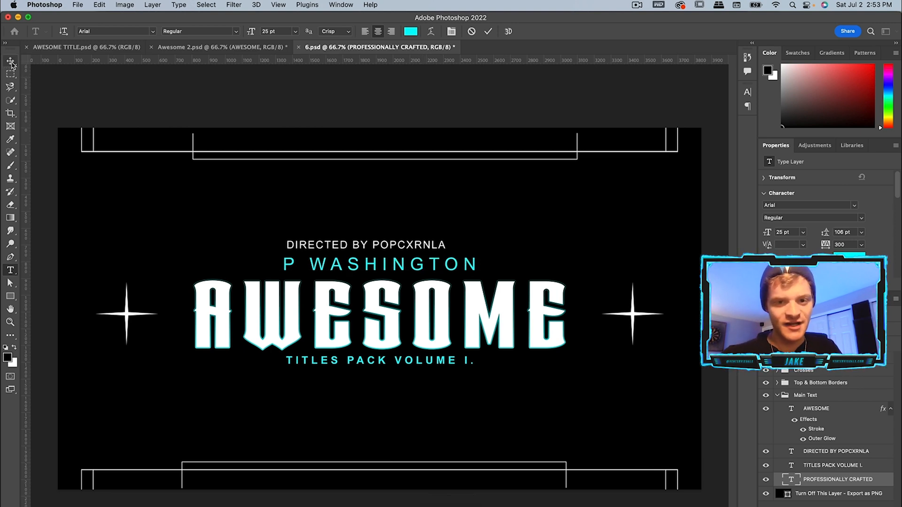
{"action": "left_click", "coordinate": [10, 59]}
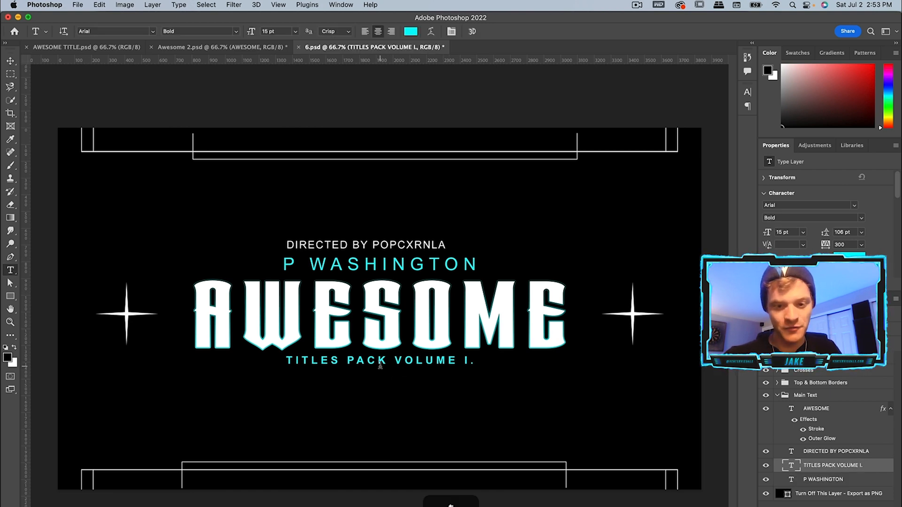
{"action": "type", "text": "SUMMER OF 2022"}
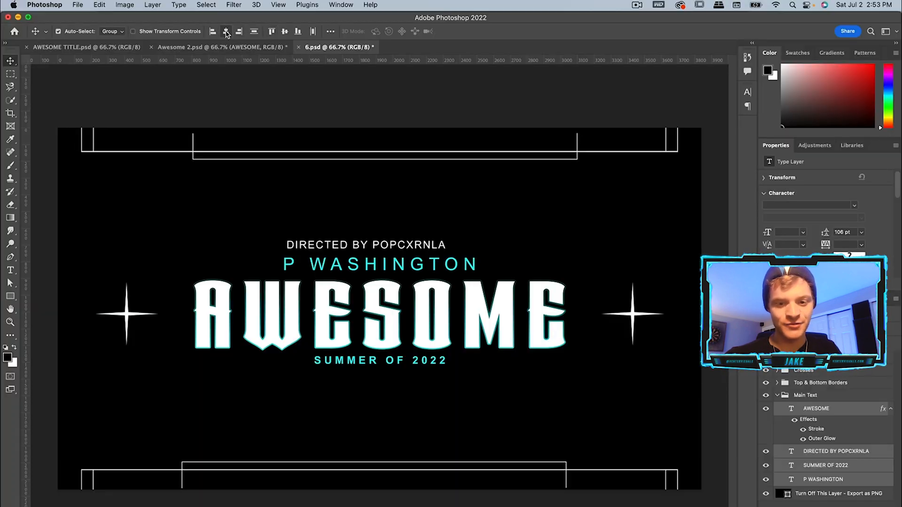
- Center the supporting text lines horizontally and save the title as a new PSD on the Desktop
{"action": "left_click", "coordinate": [225, 31]}
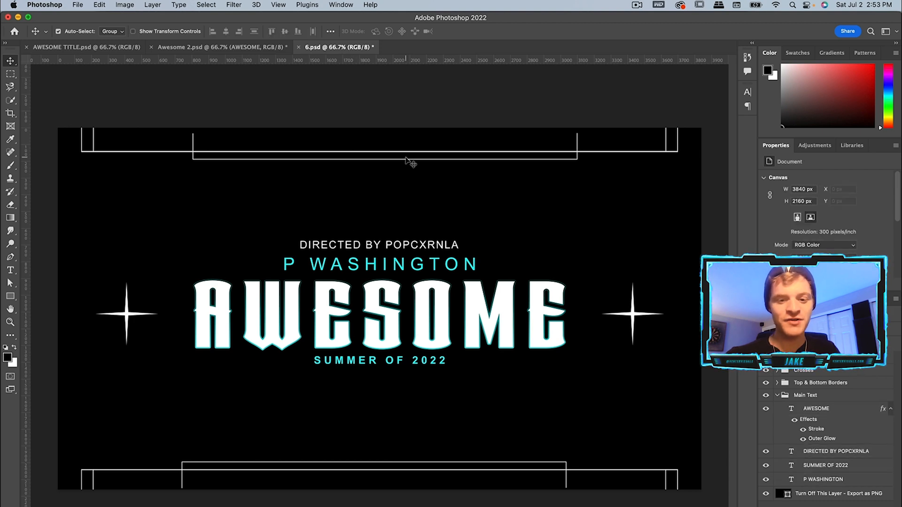
{"action": "mouse_move", "coordinate": [95, 7]}
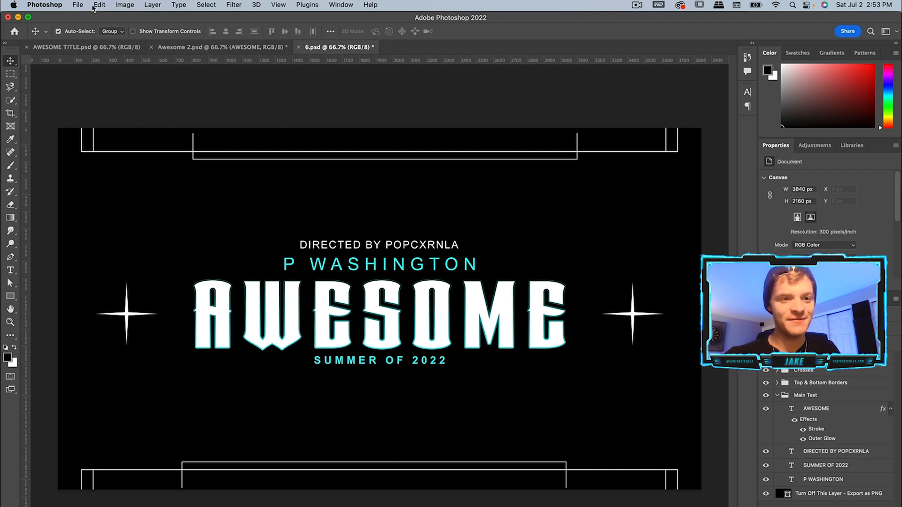
{"action": "mouse_move", "coordinate": [103, 121]}
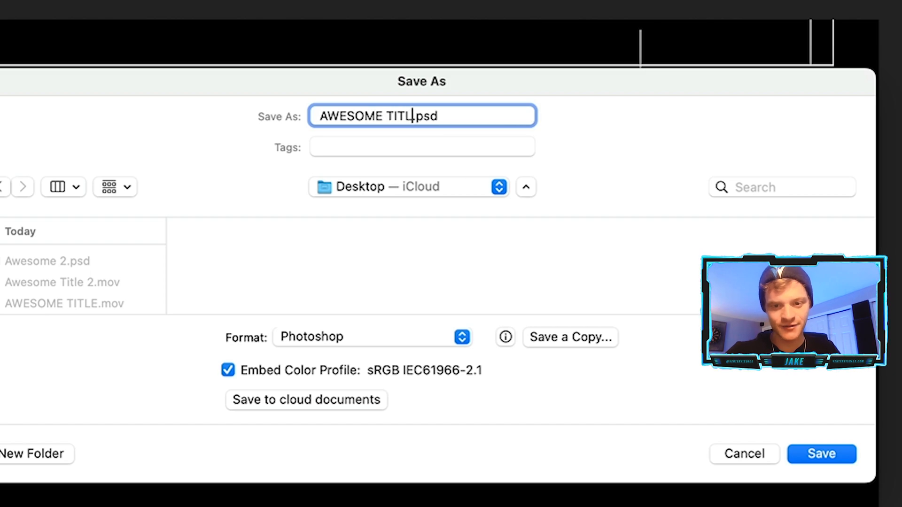
{"action": "left_click", "coordinate": [821, 453]}
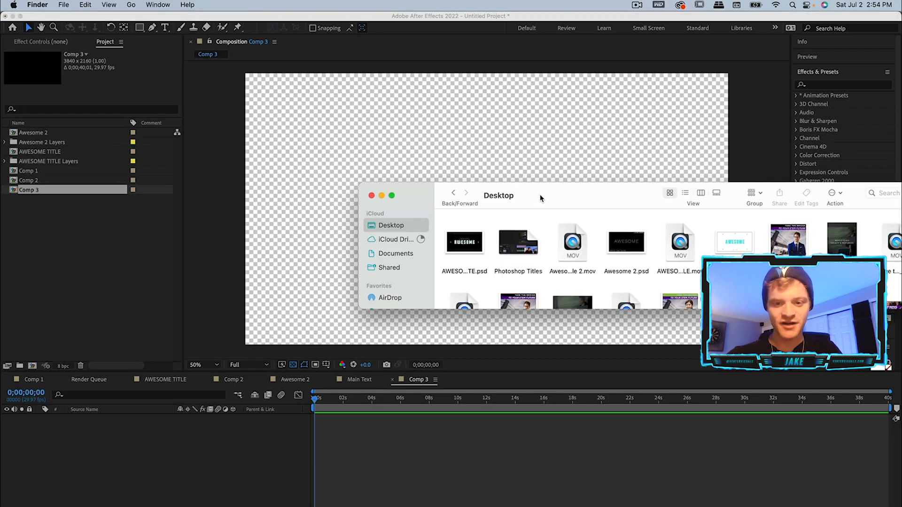
- Import AWESOME TITLE TEMPLATE.psd as a composition with editable layer styles and select its Sides layer
{"action": "left_click_drag", "start_coordinate": [464, 241], "coordinate": [381, 136]}
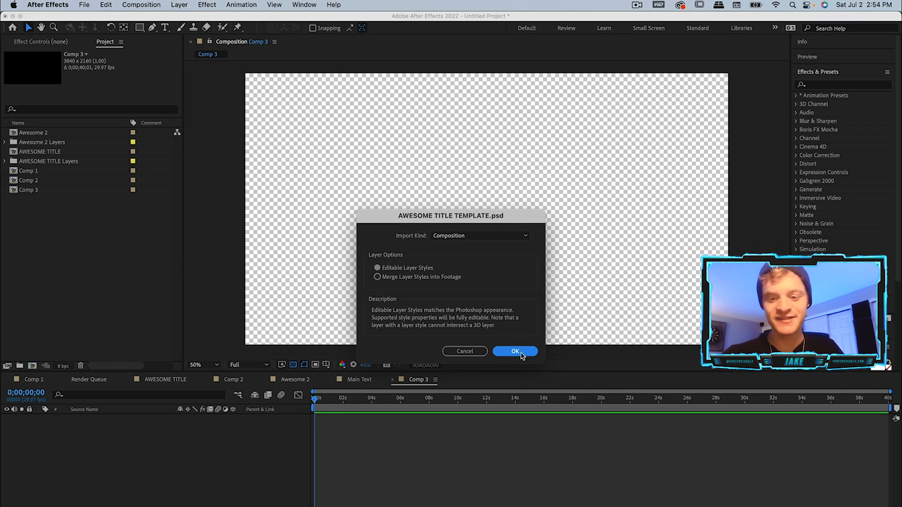
{"action": "left_click", "coordinate": [515, 351]}
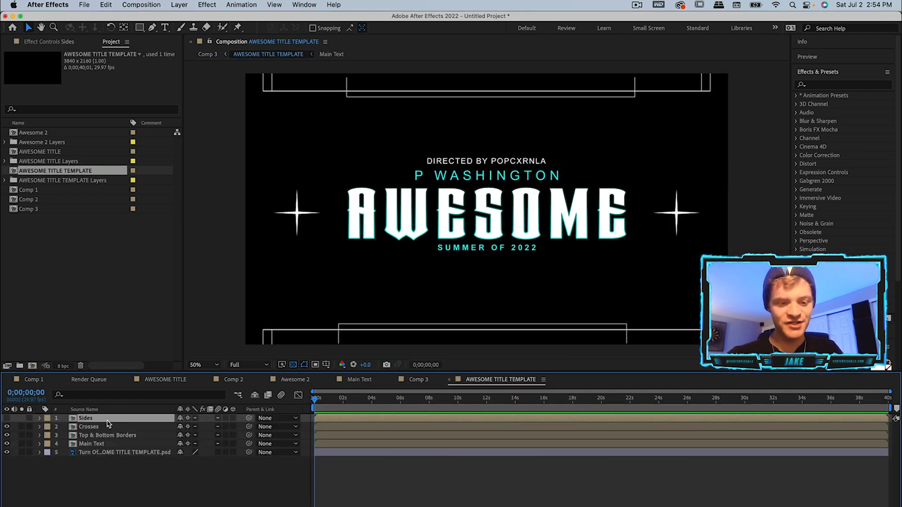
{"action": "left_click", "coordinate": [89, 426]}
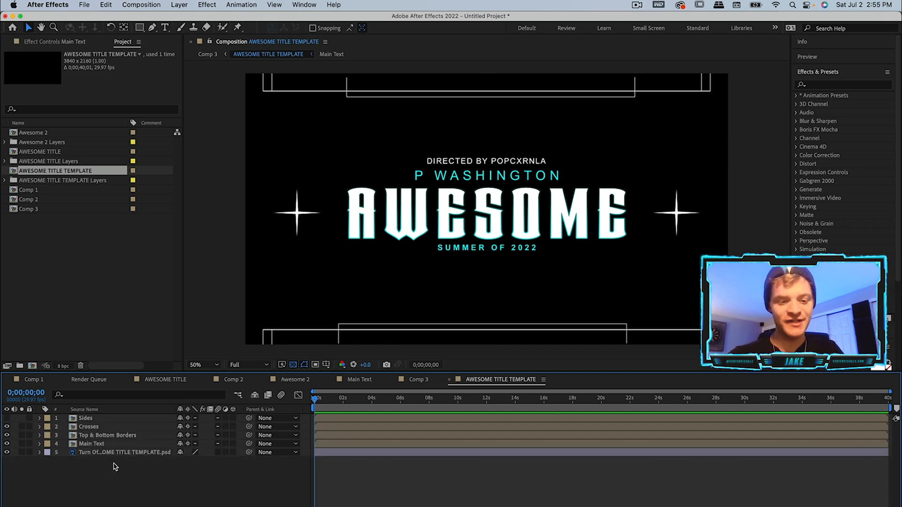
{"action": "left_click", "coordinate": [107, 435]}
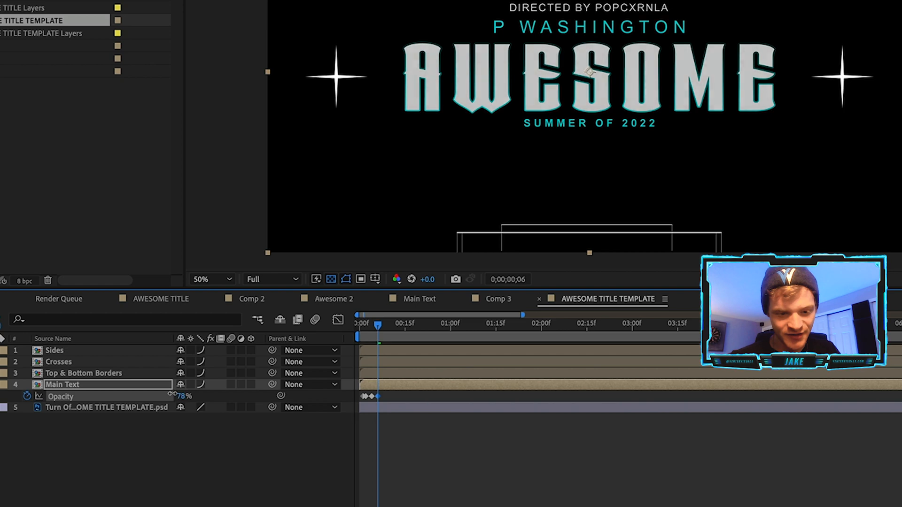
- Add another Main Text opacity keyframe and move to a later frame of the flicker
{"action": "key", "text": "cmd+c"}
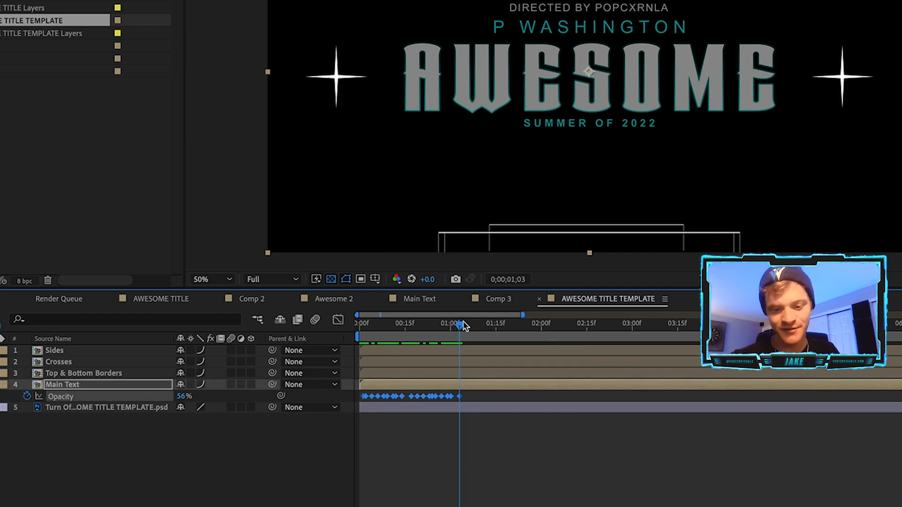
{"action": "left_click_drag", "start_coordinate": [463, 326], "coordinate": [574, 326]}
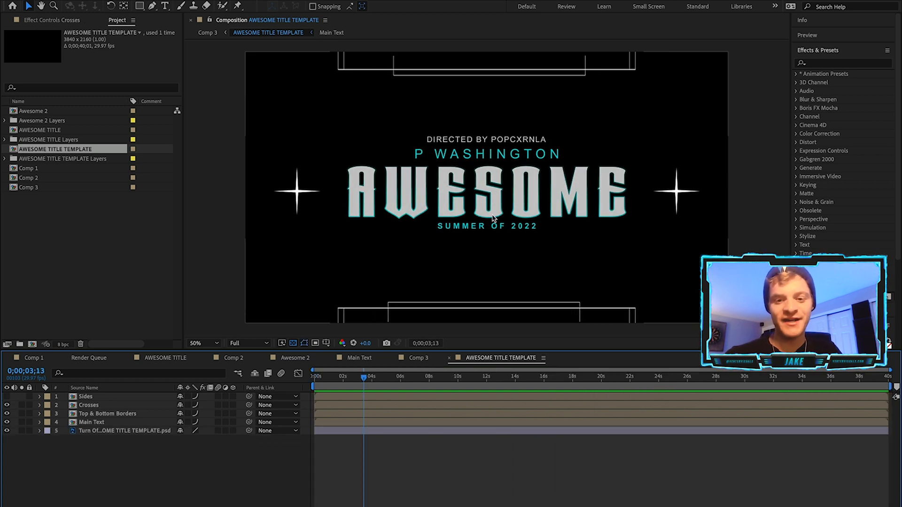
{"action": "mouse_move", "coordinate": [349, 241]}
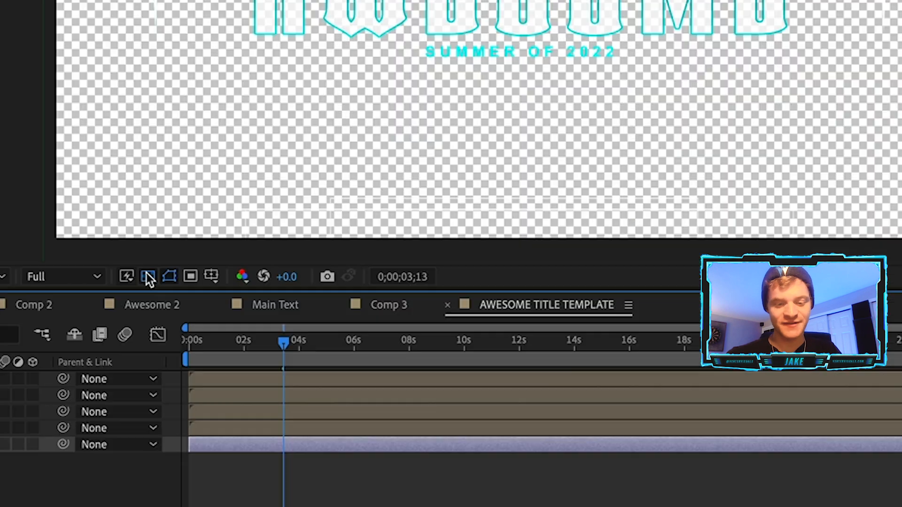
- Turn on the transparency grid behind the AWESOME title composition
{"action": "left_click", "coordinate": [148, 276]}
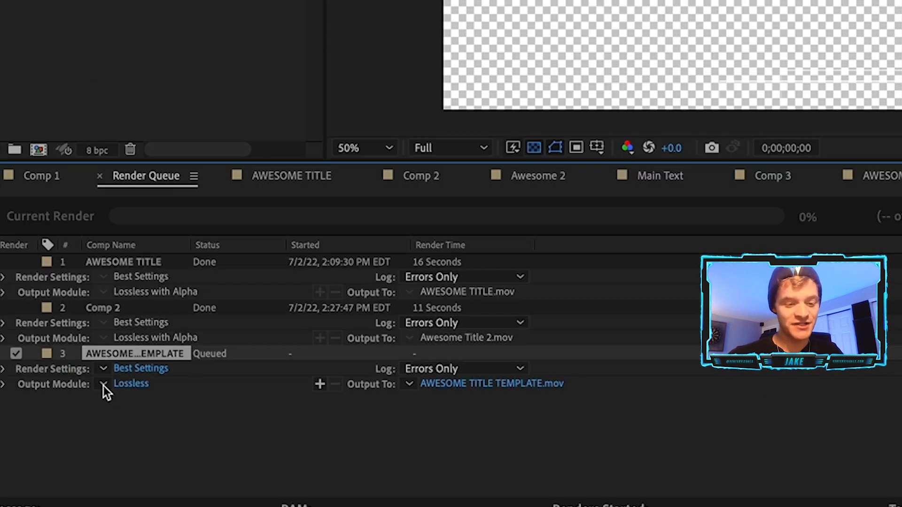
- Set the render's output module to Lossless with Alpha and open the output file location
{"action": "left_click", "coordinate": [131, 384]}
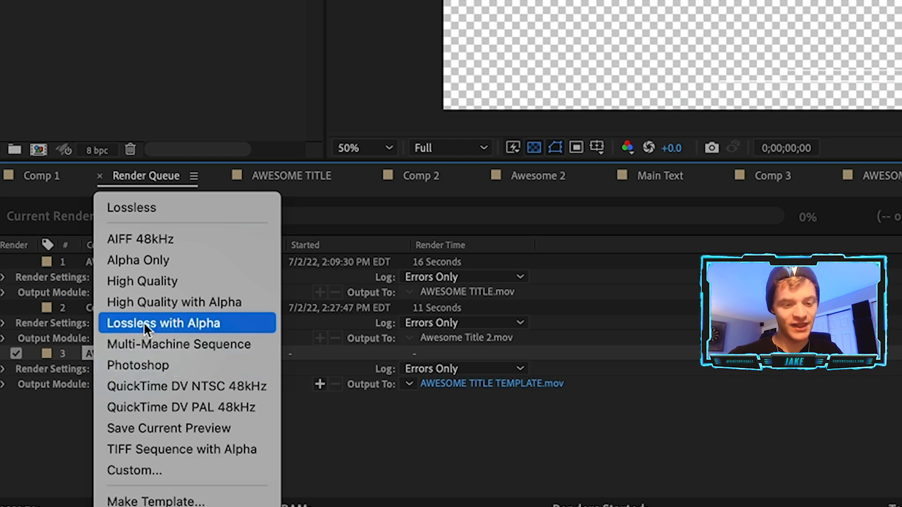
{"action": "left_click", "coordinate": [163, 323]}
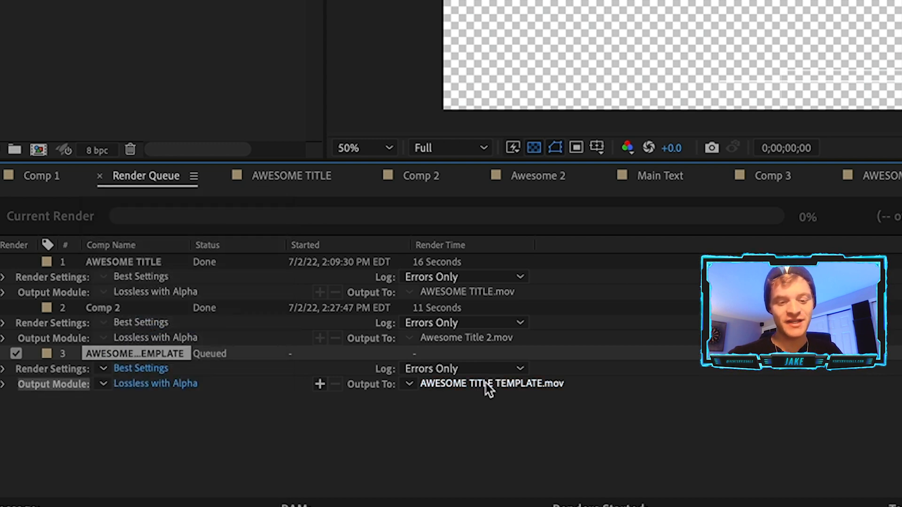
{"action": "left_click", "coordinate": [491, 384]}
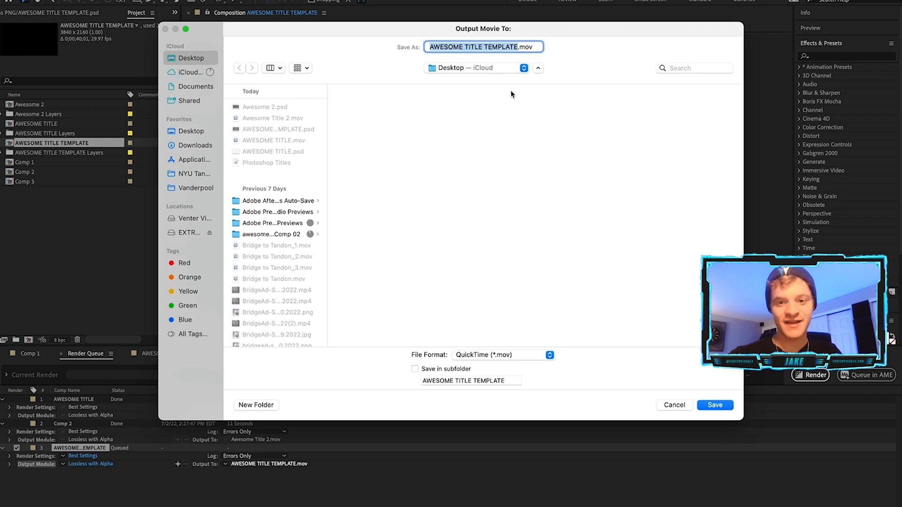
{"action": "mouse_move", "coordinate": [757, 418]}
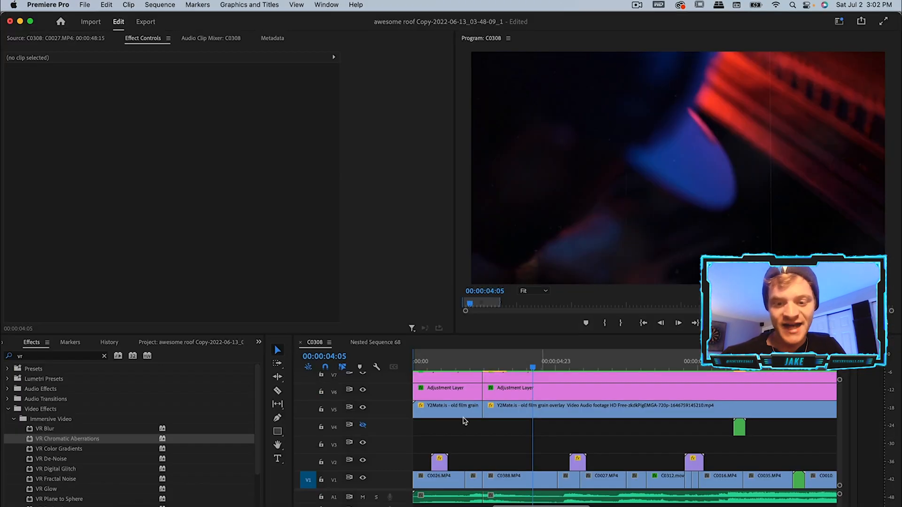
{"action": "mouse_move", "coordinate": [475, 444]}
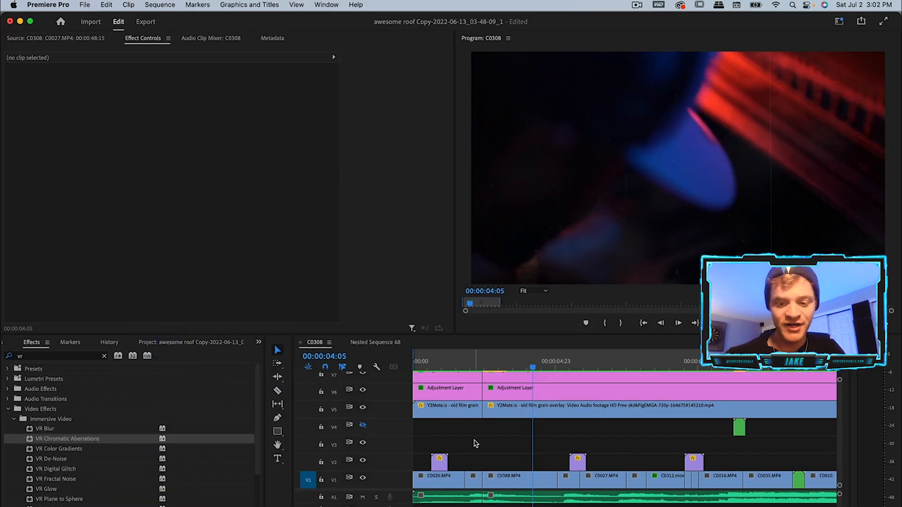
- Place AWESOME TITLE TEMPLATE.mov on the track above the C0308 footage
{"action": "left_click", "coordinate": [505, 369]}
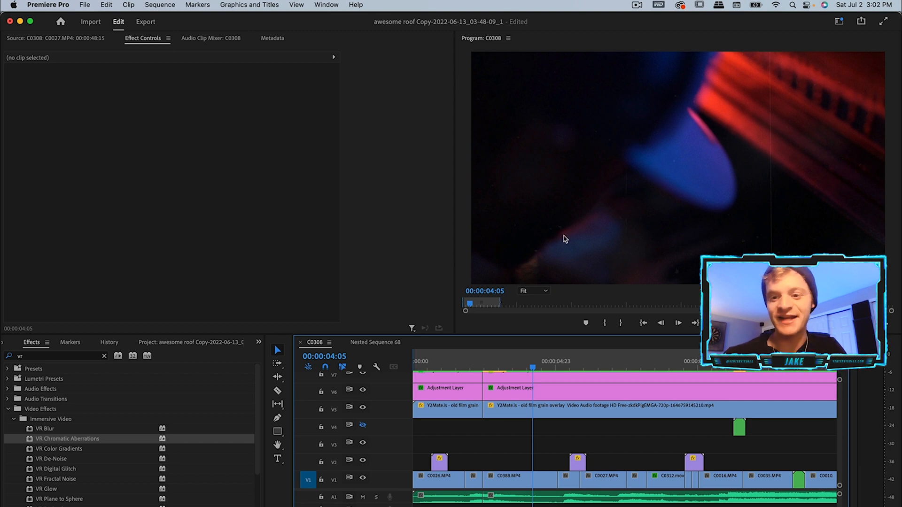
{"action": "mouse_move", "coordinate": [596, 259]}
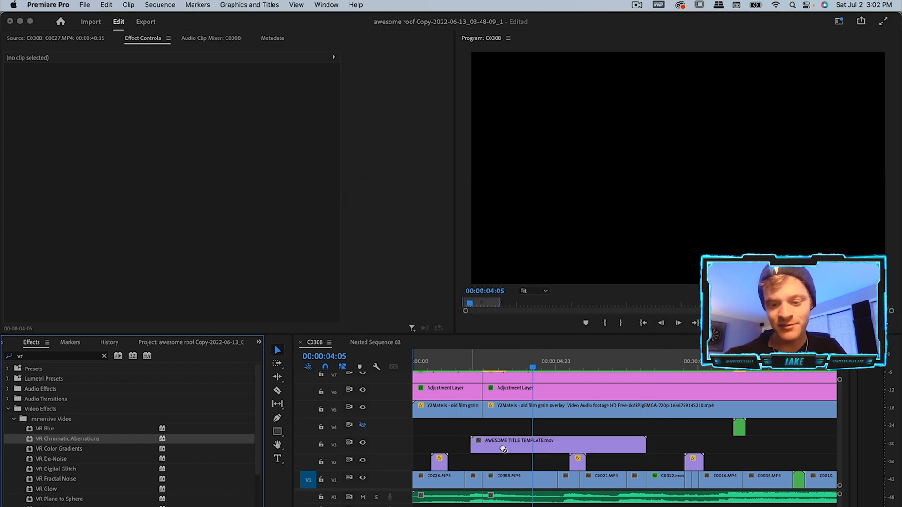
- Set the AWESOME title clip's Motion scale to 50
{"action": "left_click", "coordinate": [556, 444]}
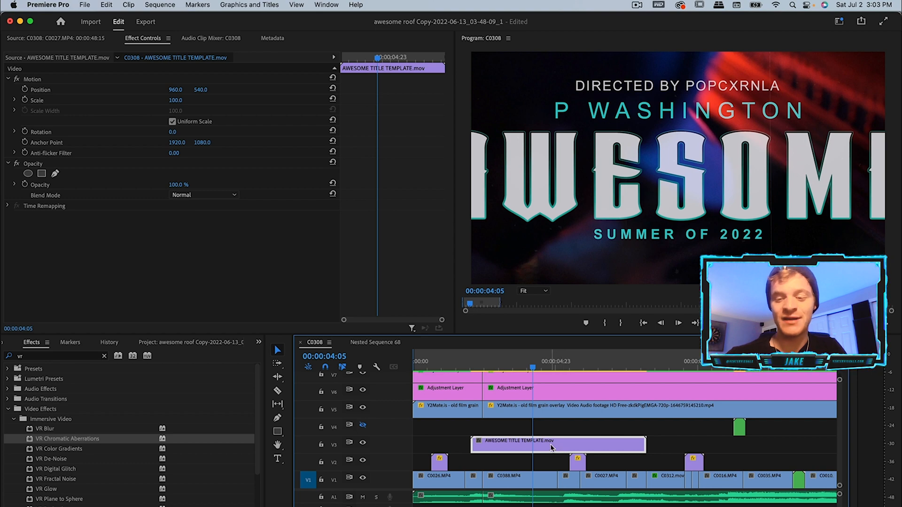
{"action": "mouse_move", "coordinate": [551, 448]}
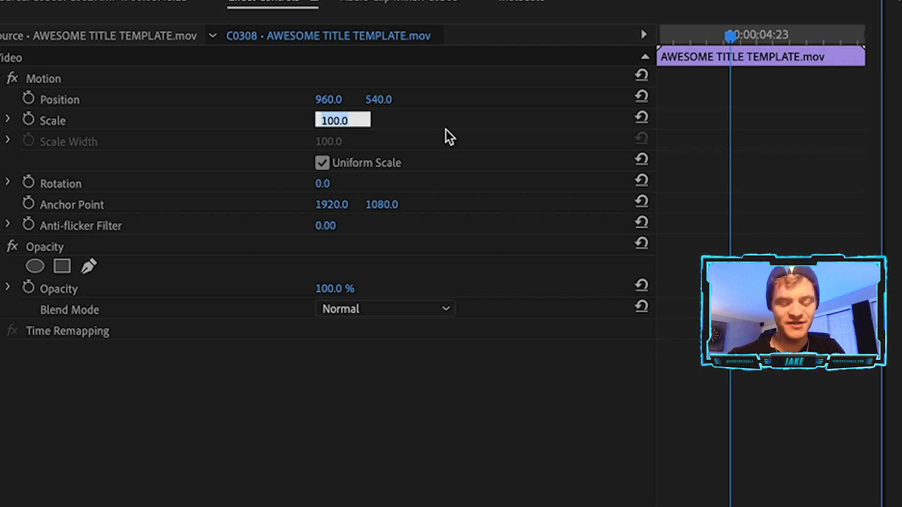
{"action": "type", "text": "50.0"}
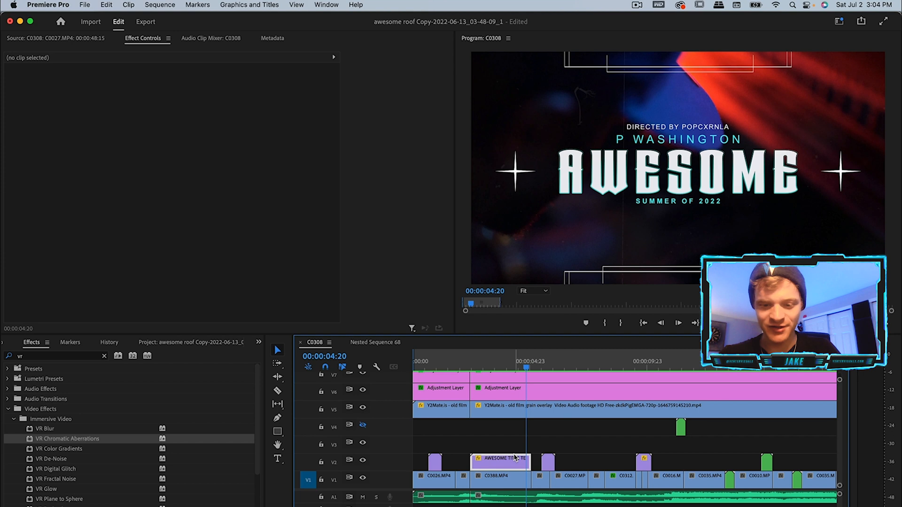
- Reselect the title clip on V2 and adjust its scale to 51.1
{"action": "left_click", "coordinate": [500, 460]}
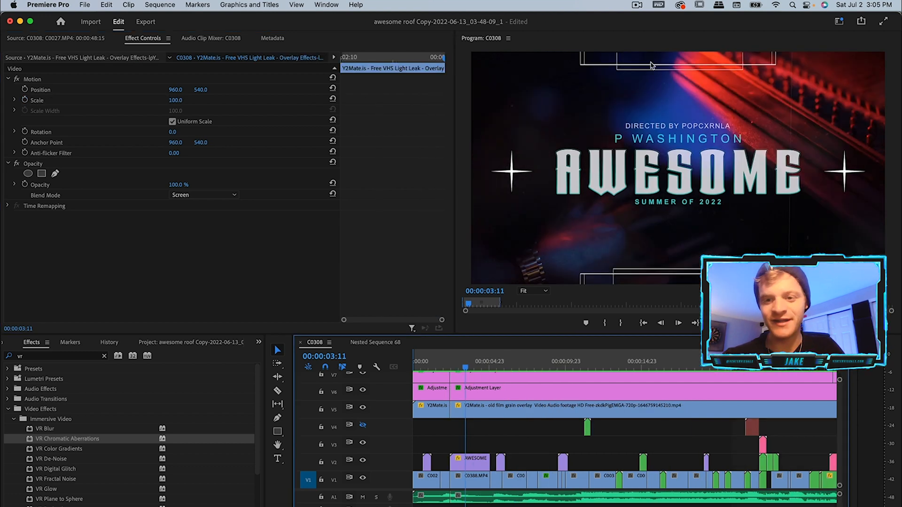
{"action": "left_click", "coordinate": [471, 459]}
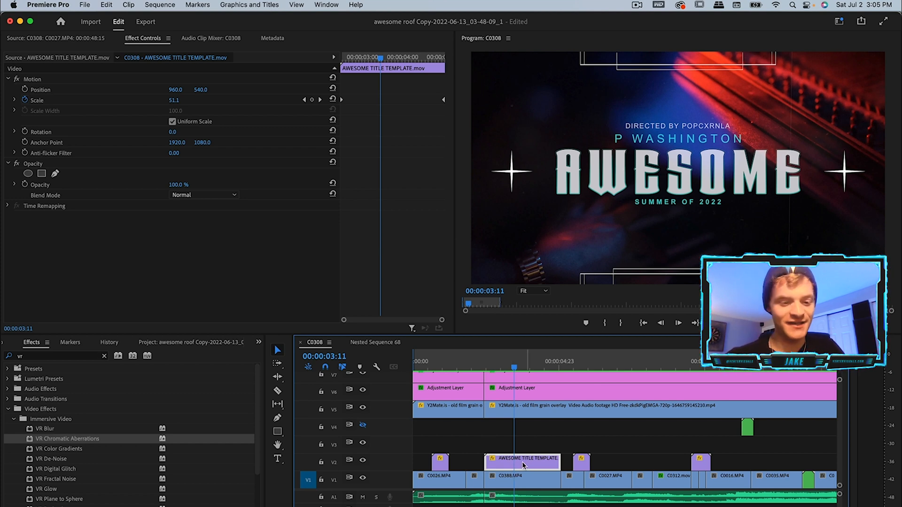
- Search the Effects panel for the Crop effect
{"action": "type", "text": "d"}
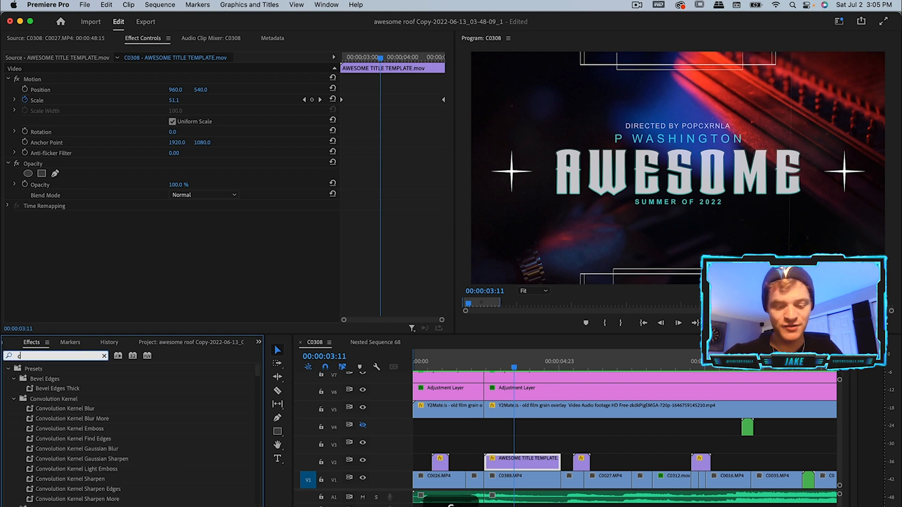
{"action": "type", "text": "crop"}
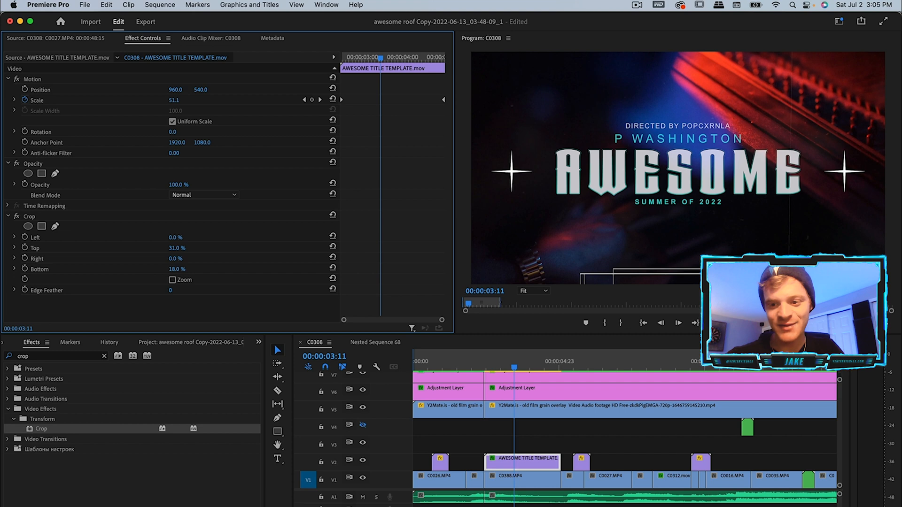
{"action": "mouse_move", "coordinate": [377, 376]}
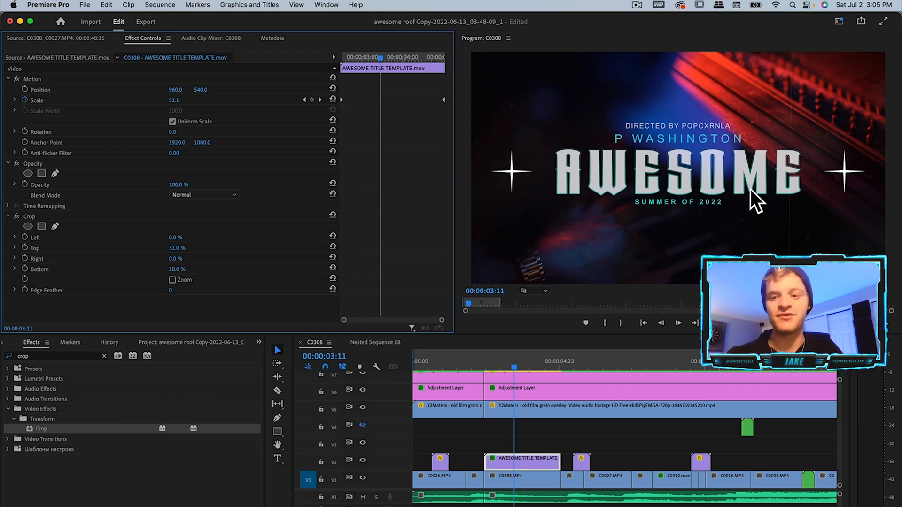
{"action": "mouse_move", "coordinate": [523, 222]}
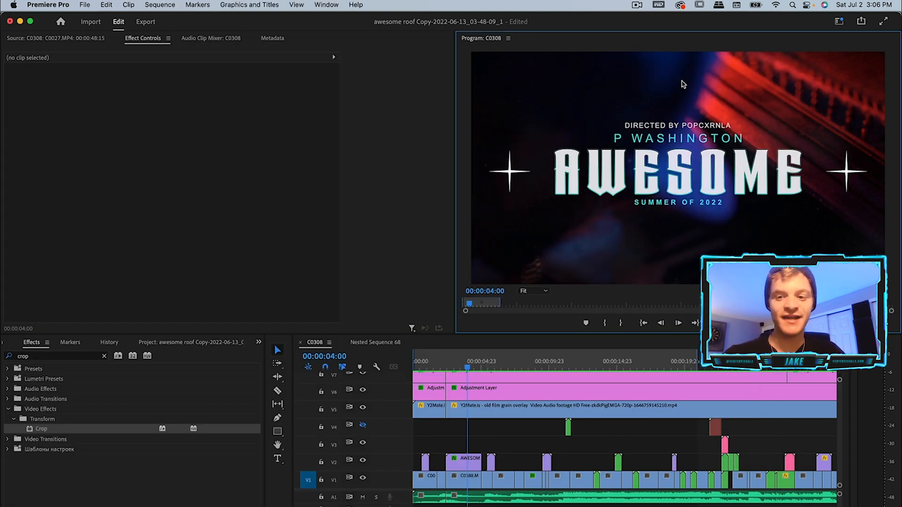
{"action": "mouse_move", "coordinate": [459, 489]}
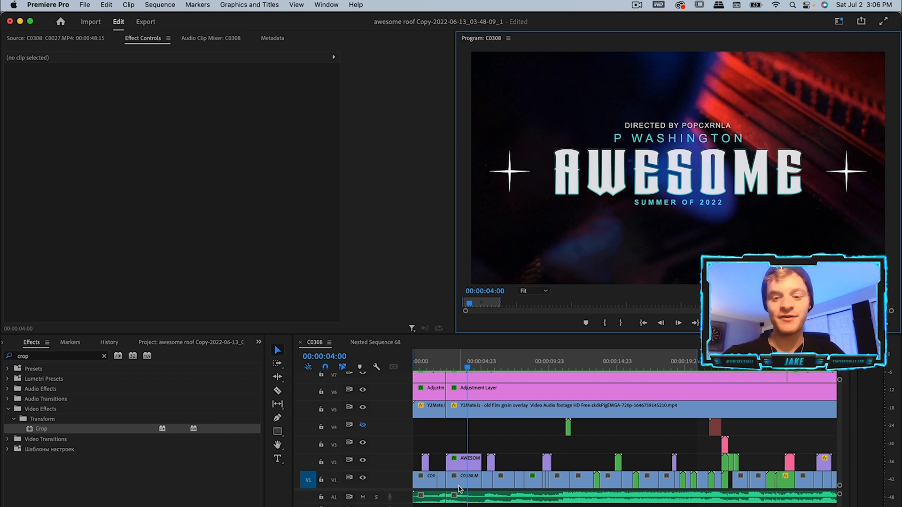